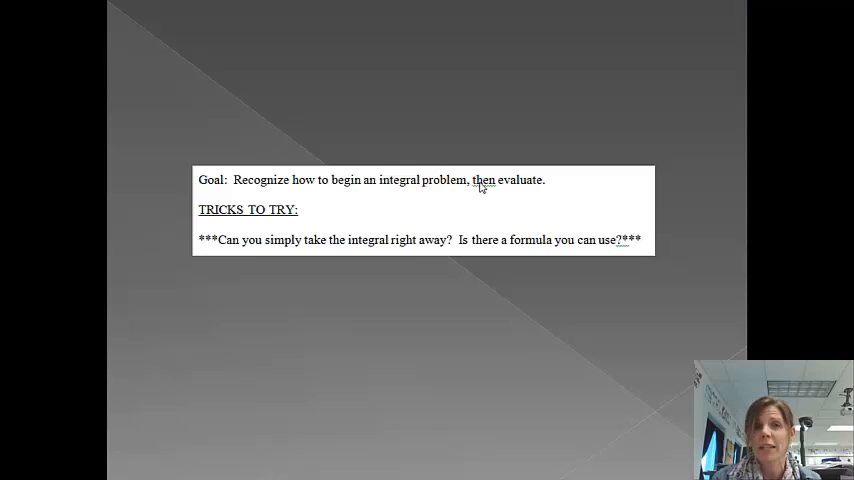
mouse_move(490, 224)
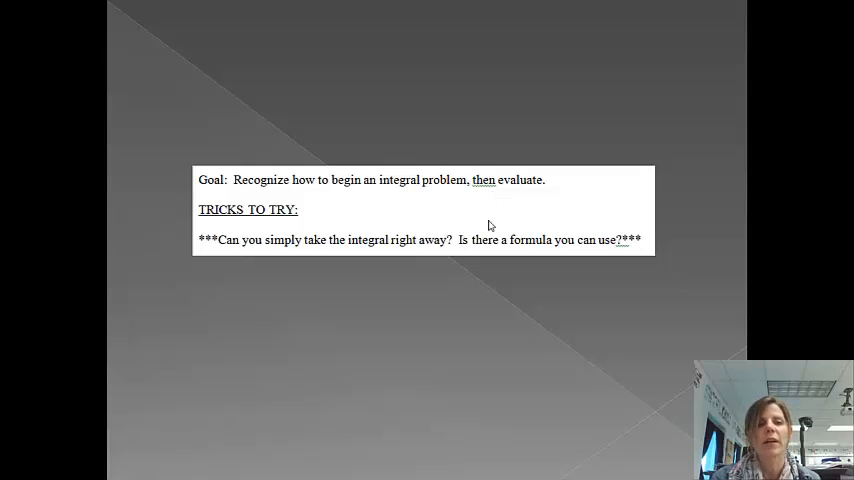
mouse_move(416, 232)
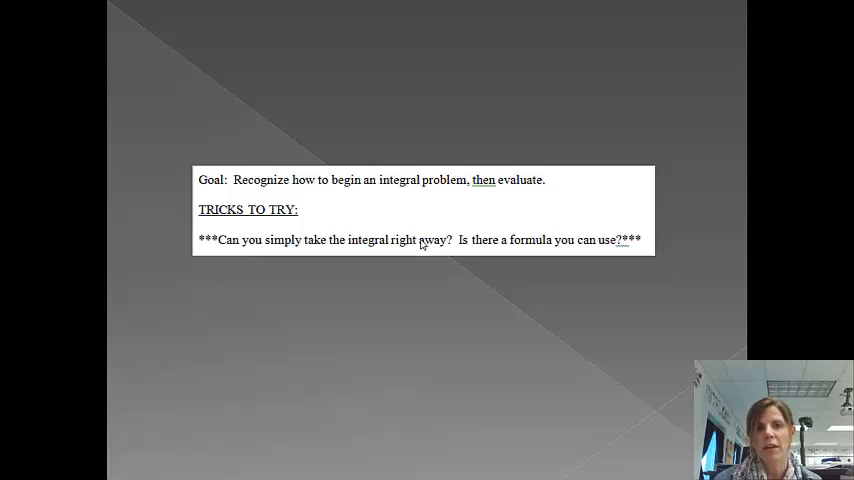
mouse_move(428, 252)
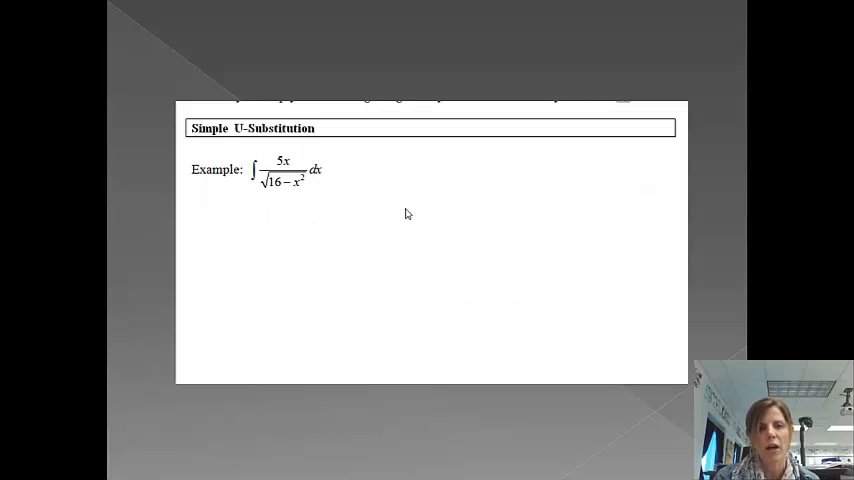
mouse_move(380, 180)
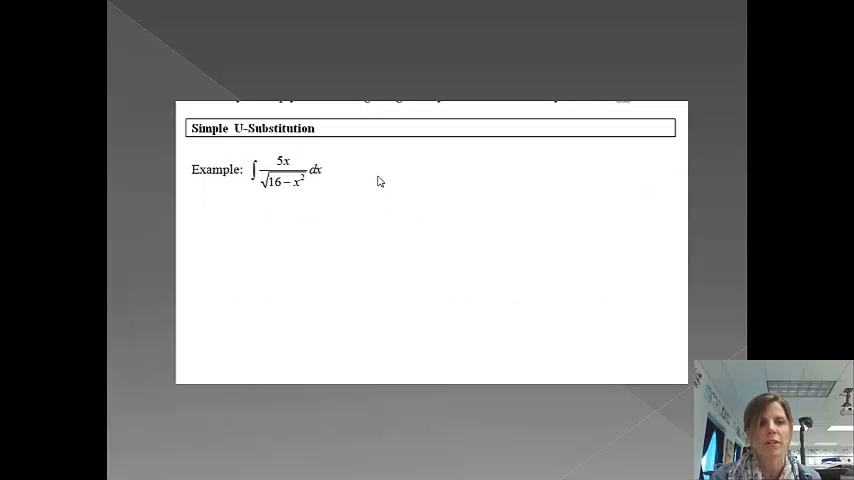
mouse_move(376, 180)
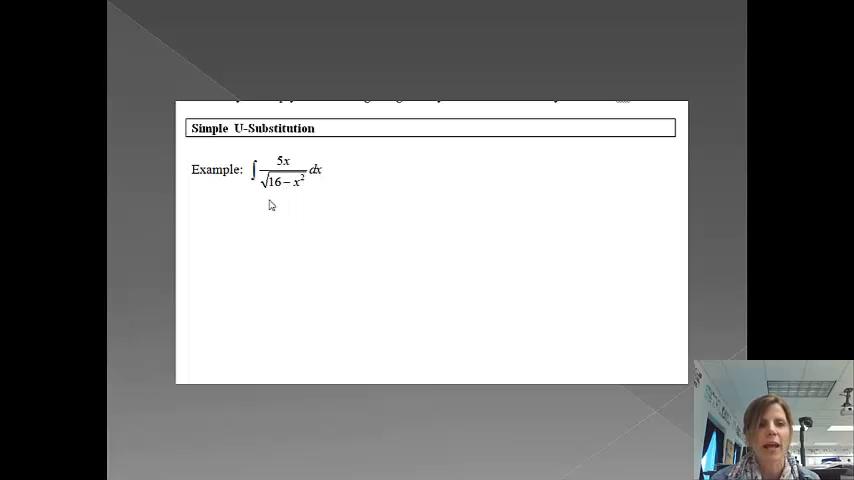
mouse_move(304, 192)
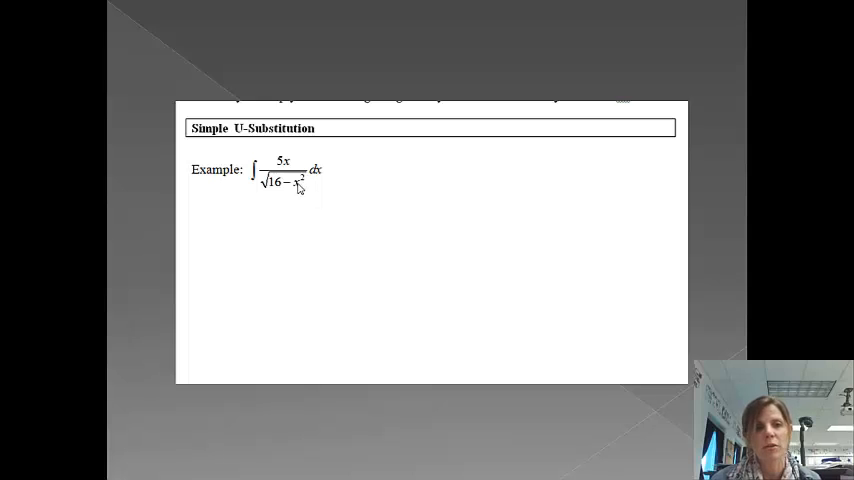
mouse_move(288, 164)
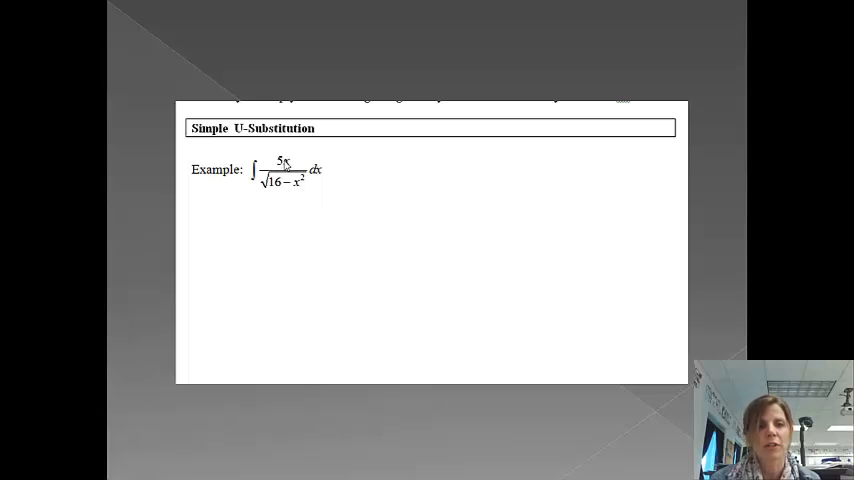
mouse_move(362, 168)
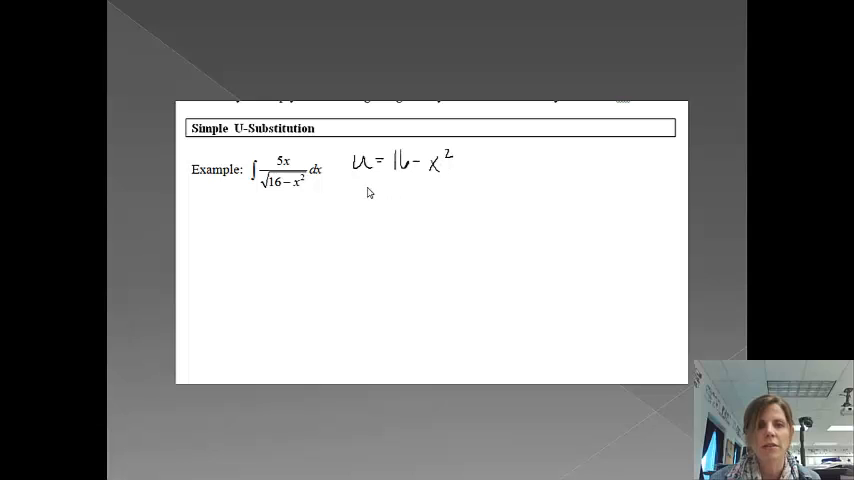
Ink the substitution u = 16 − x², du = −2x dx and begin −5/2∫u^(−1/2)du.
left_click_drag(350, 190, 390, 190)
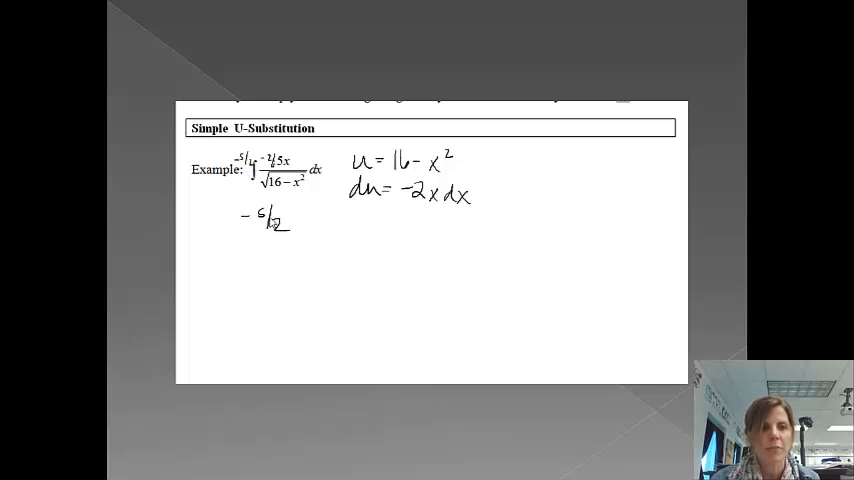
mouse_move(296, 228)
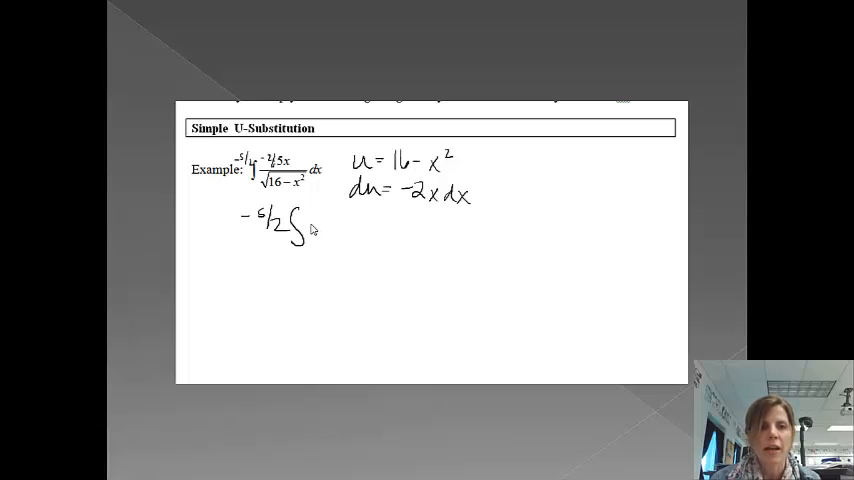
mouse_move(330, 224)
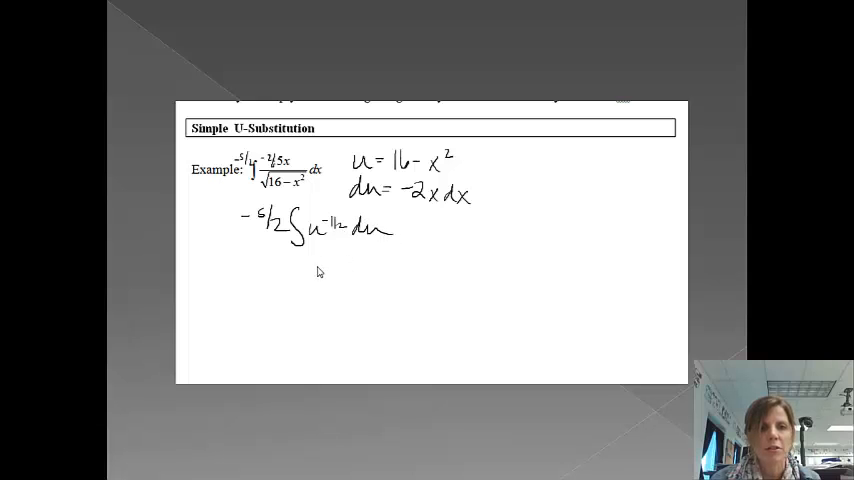
mouse_move(292, 268)
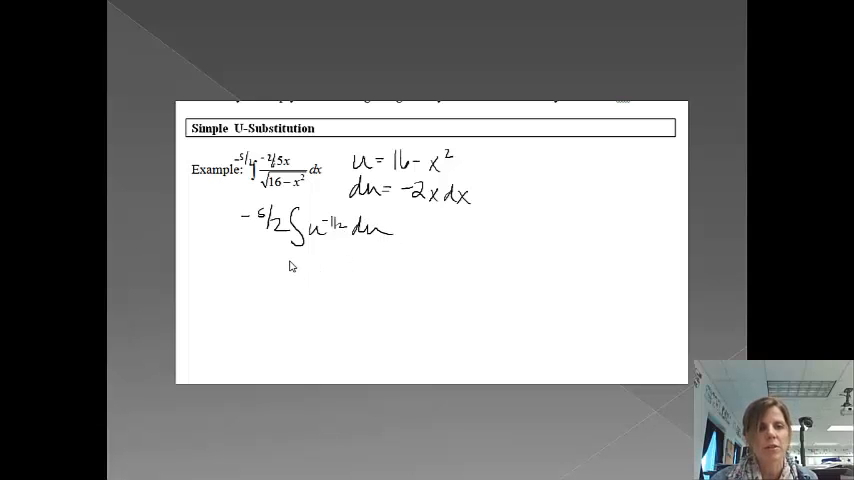
mouse_move(260, 276)
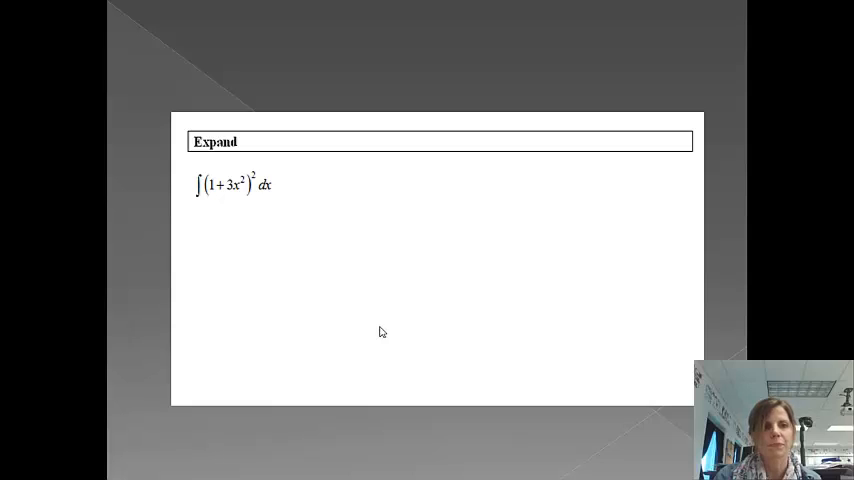
mouse_move(316, 298)
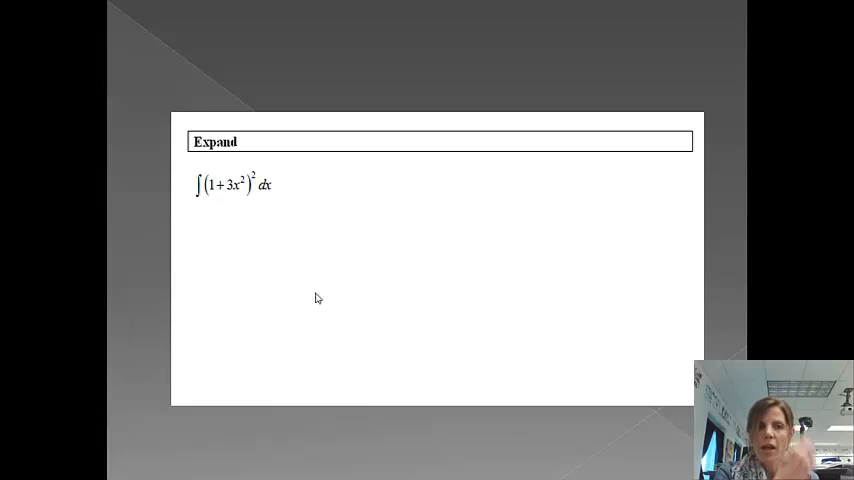
mouse_move(236, 200)
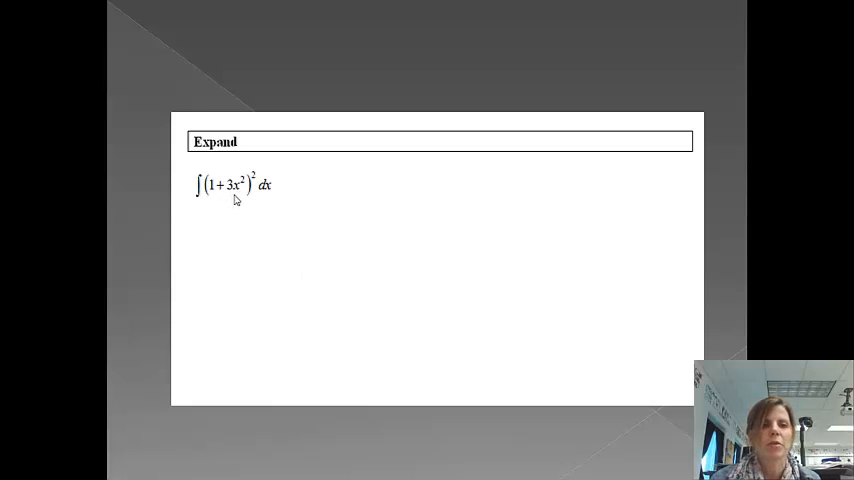
mouse_move(238, 176)
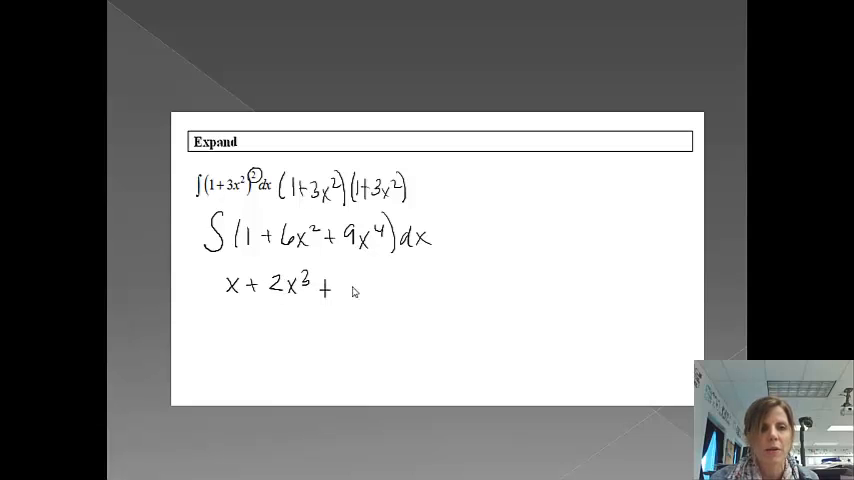
mouse_move(370, 288)
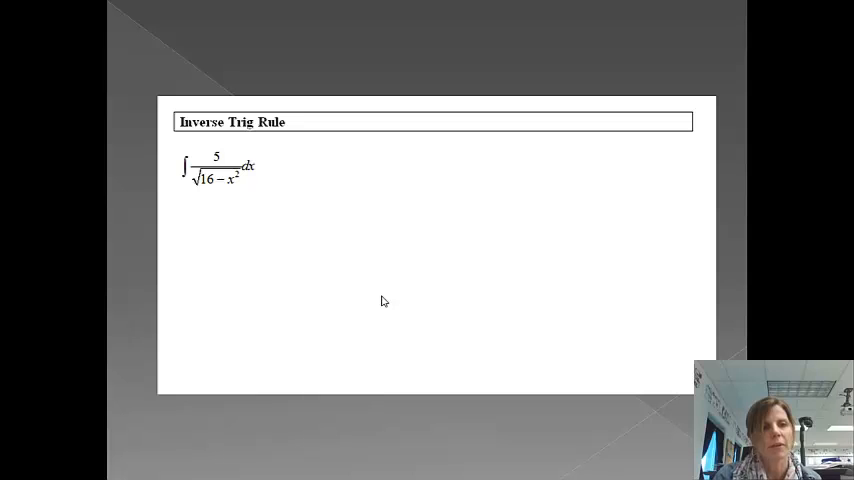
mouse_move(292, 240)
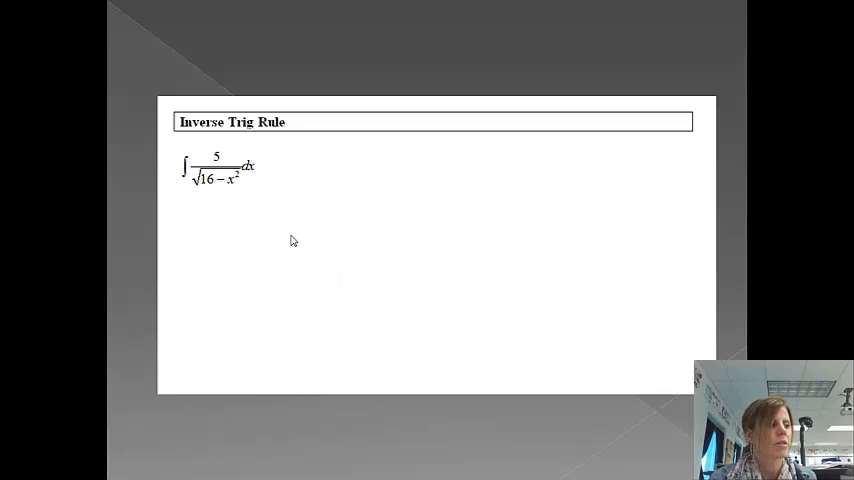
mouse_move(238, 172)
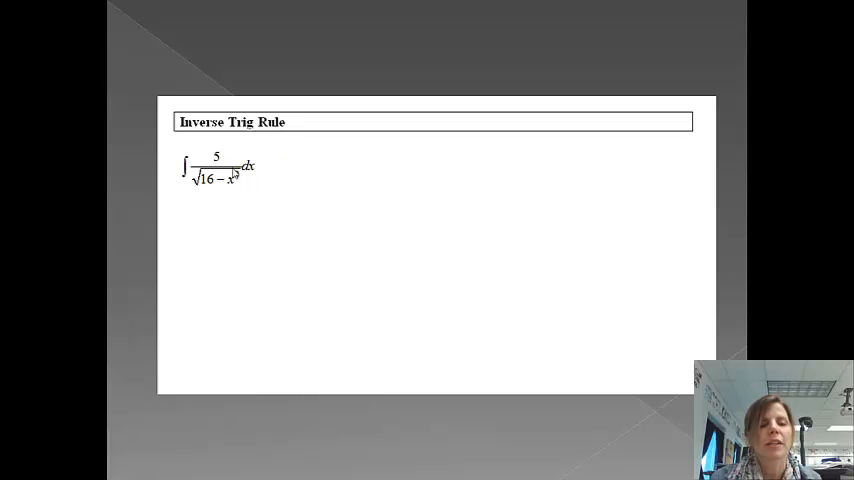
mouse_move(238, 182)
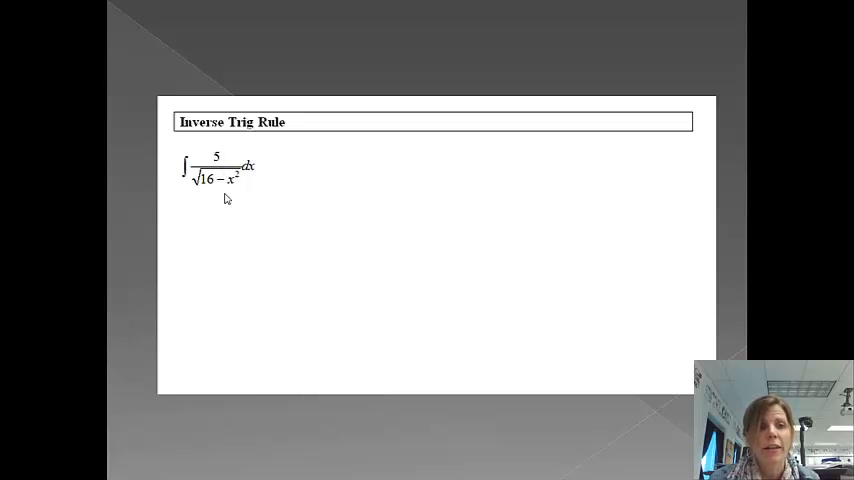
mouse_move(264, 164)
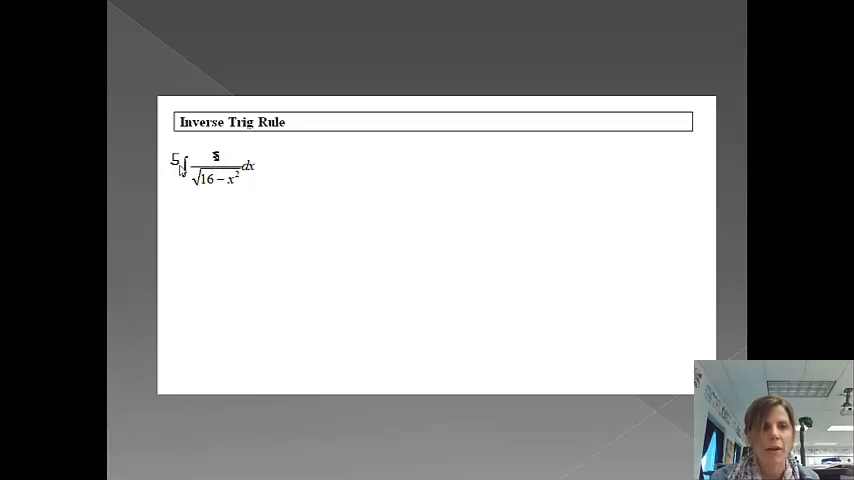
mouse_move(308, 164)
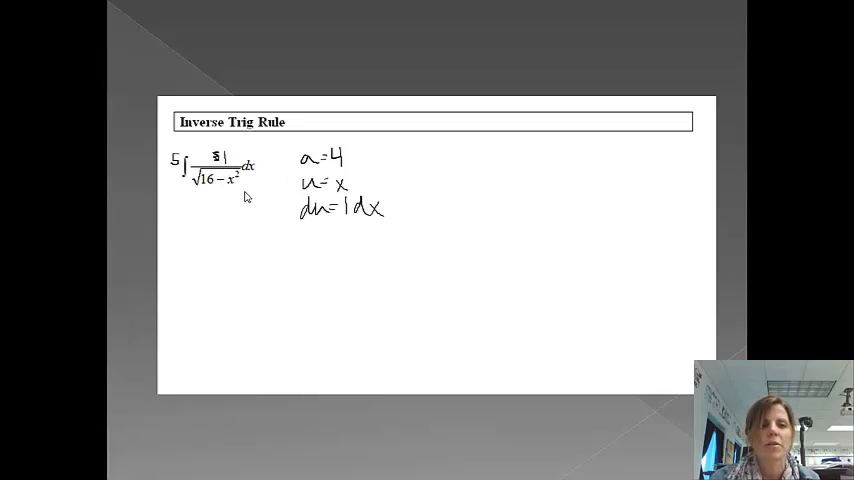
mouse_move(210, 244)
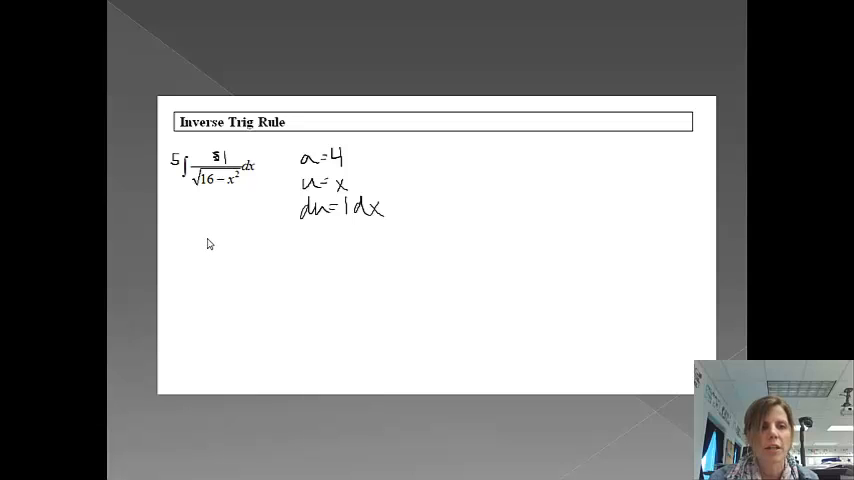
mouse_move(272, 240)
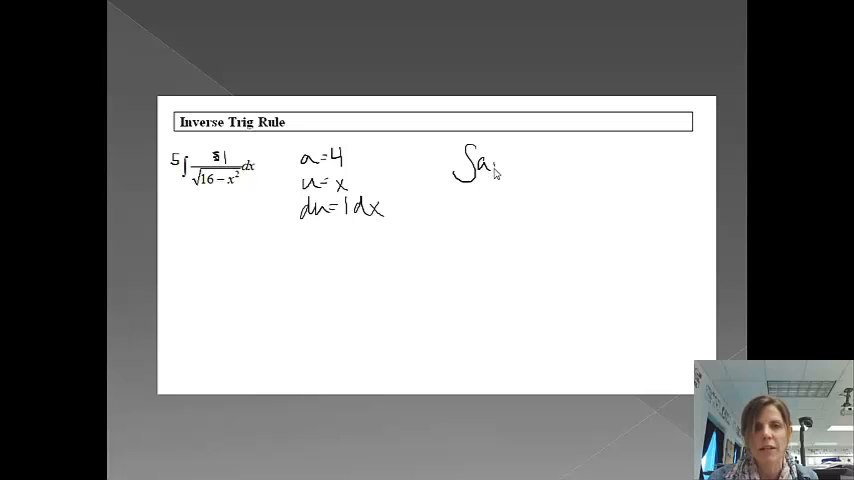
Ink the arcsin(u/a)+C rule with a=4, u=x, du=1dx and advance to Complete the Square.
left_click_drag(490, 170, 556, 180)
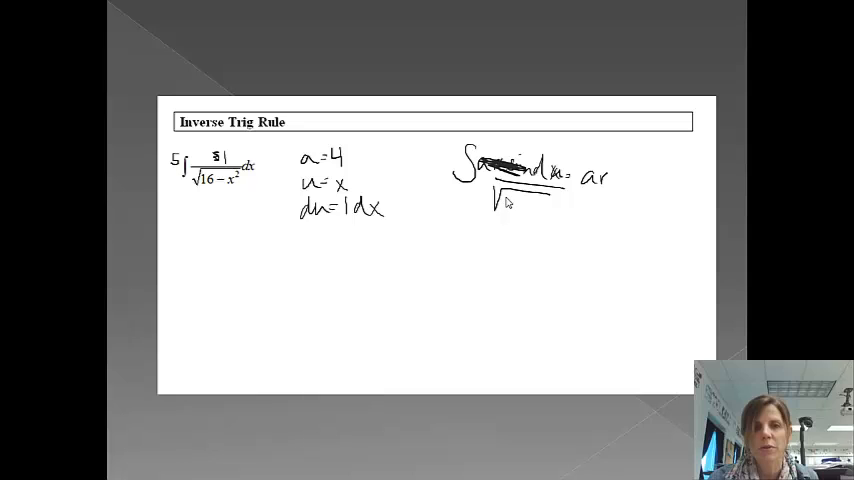
left_click(510, 204)
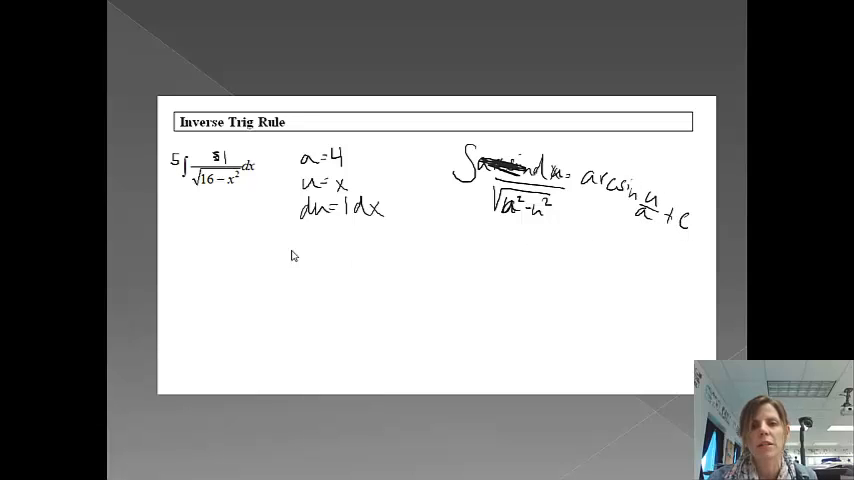
left_click(220, 256)
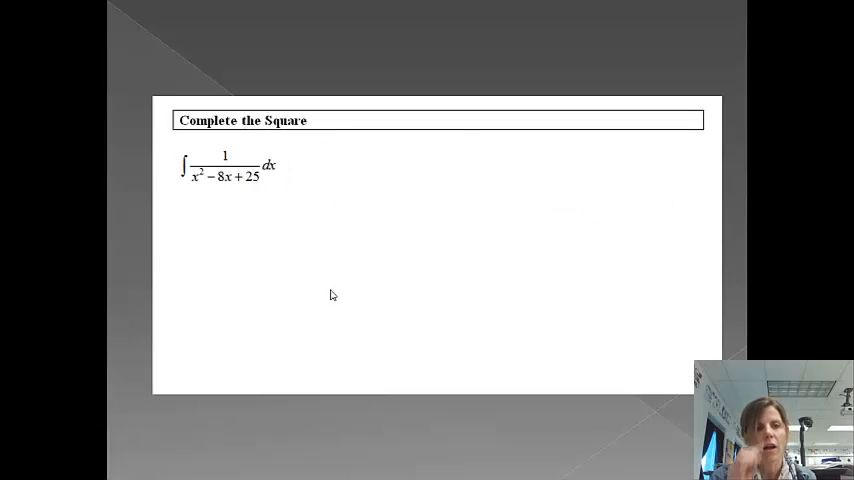
mouse_move(232, 192)
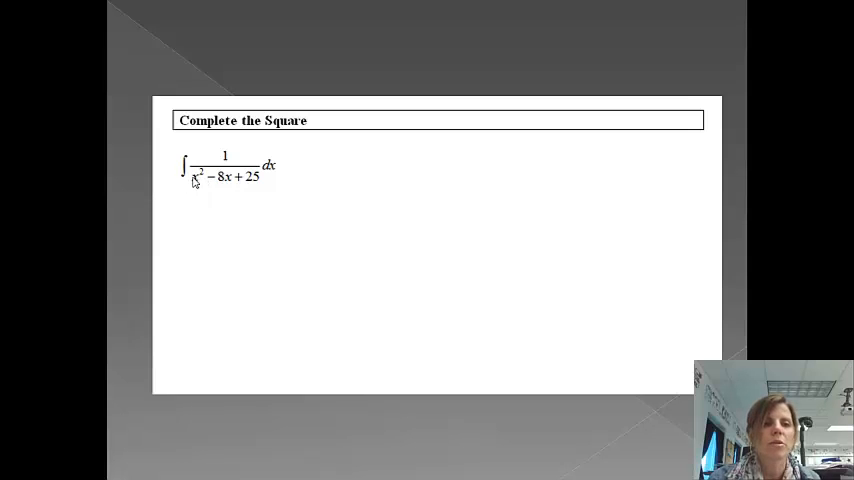
mouse_move(224, 192)
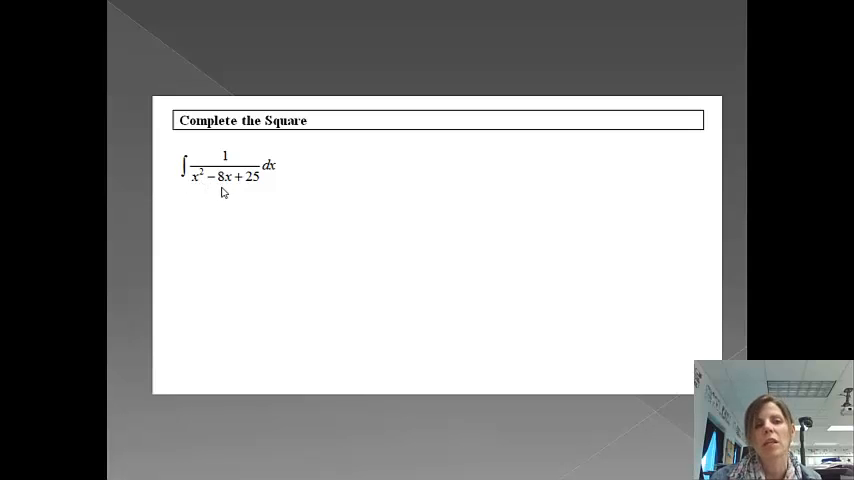
mouse_move(296, 196)
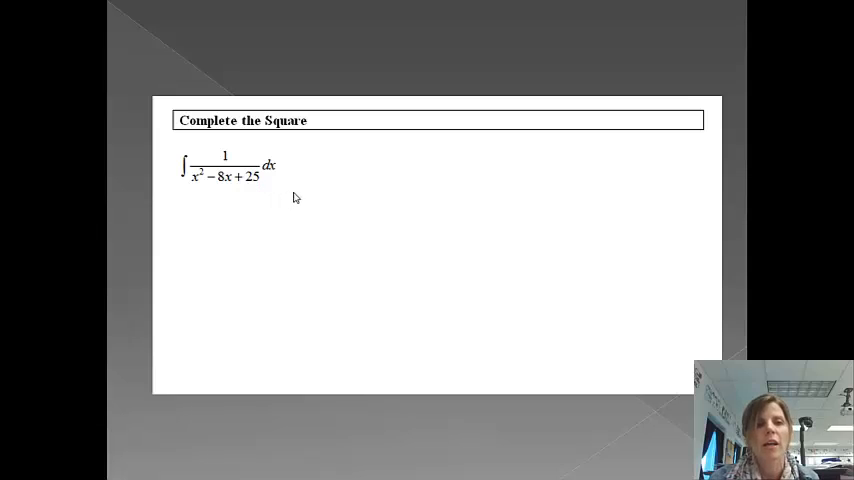
mouse_move(524, 164)
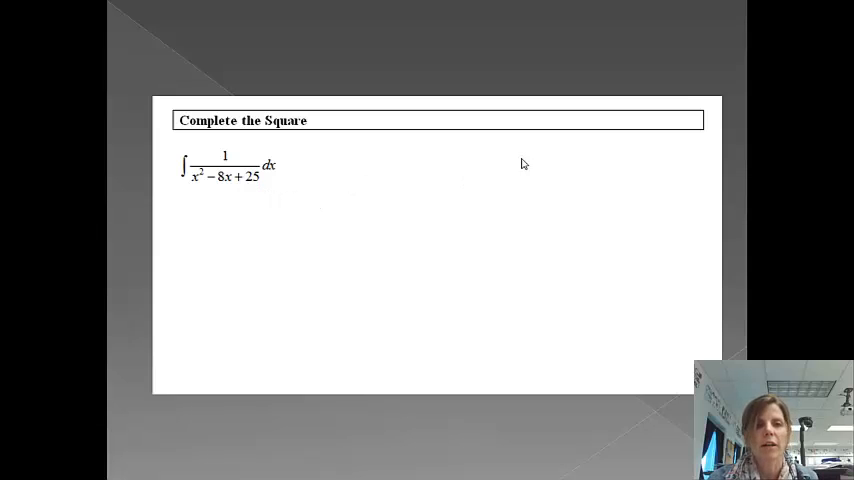
mouse_move(520, 148)
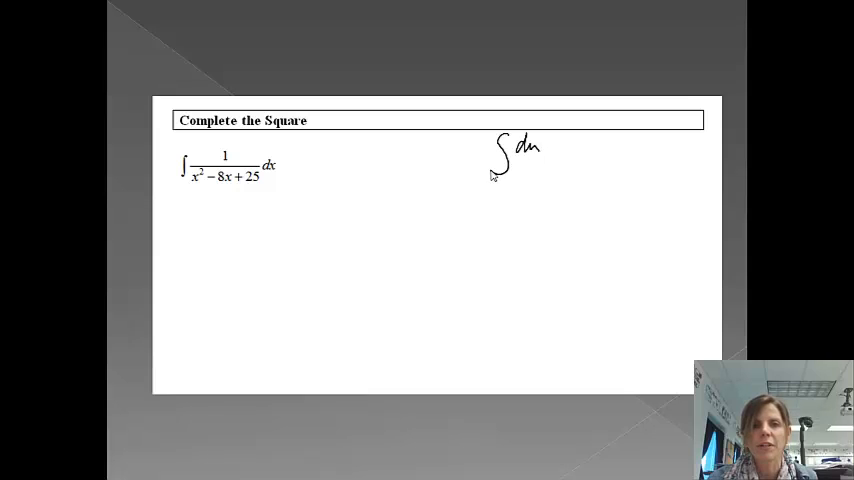
Ink the arctan rule, rewrite the denominator as (x−4)²+9, and note a=3, u=x−4, du=1dx.
left_click_drag(512, 162, 544, 160)
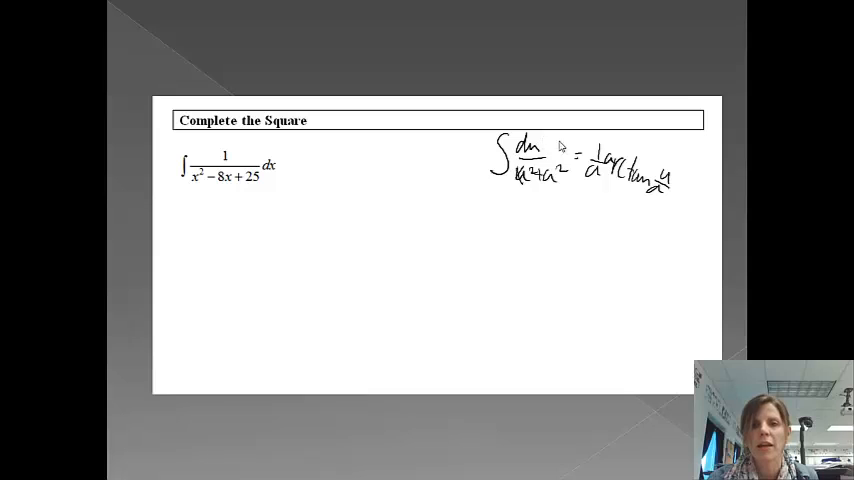
mouse_move(536, 180)
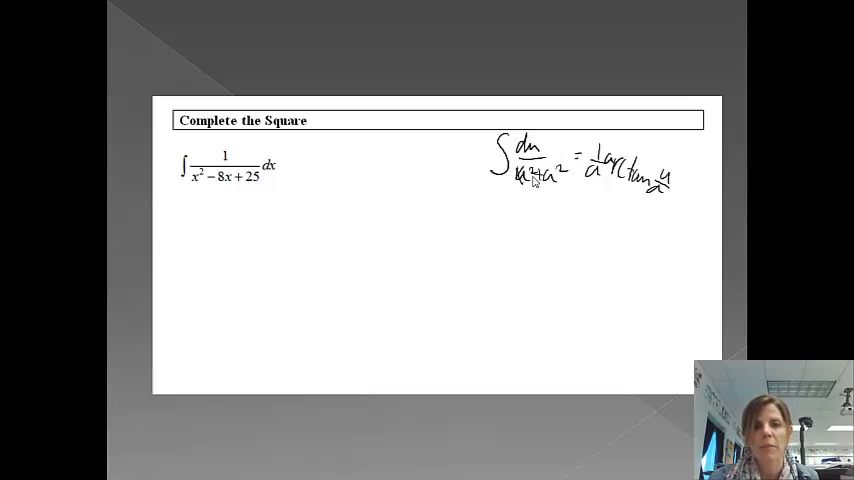
mouse_move(288, 176)
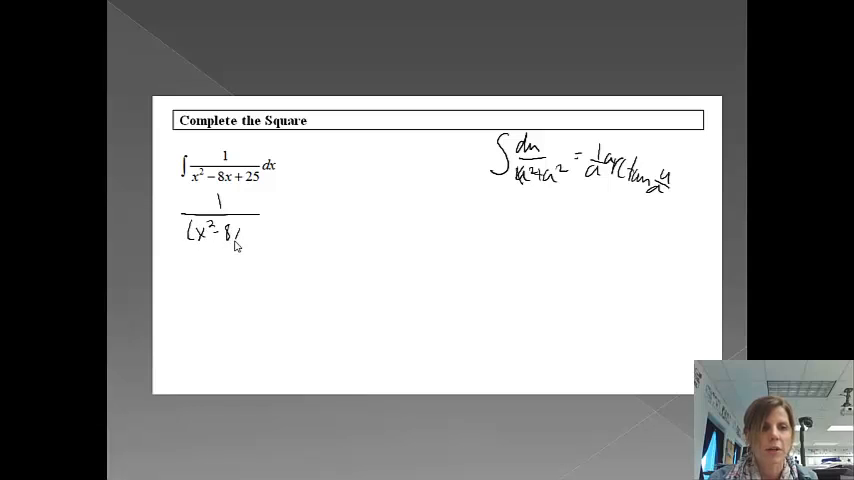
type(")+25-16")
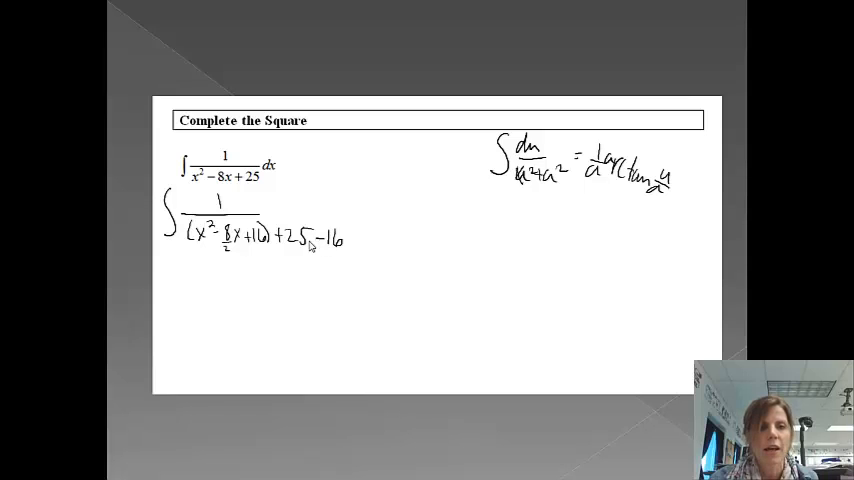
mouse_move(290, 272)
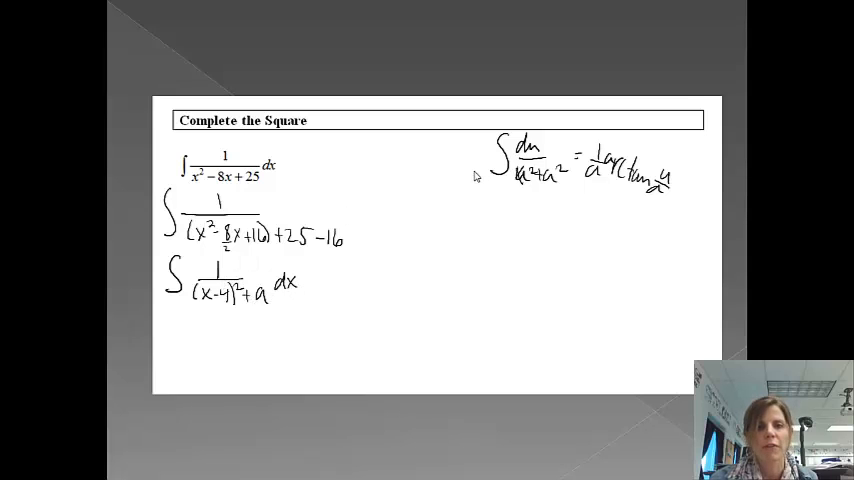
mouse_move(362, 266)
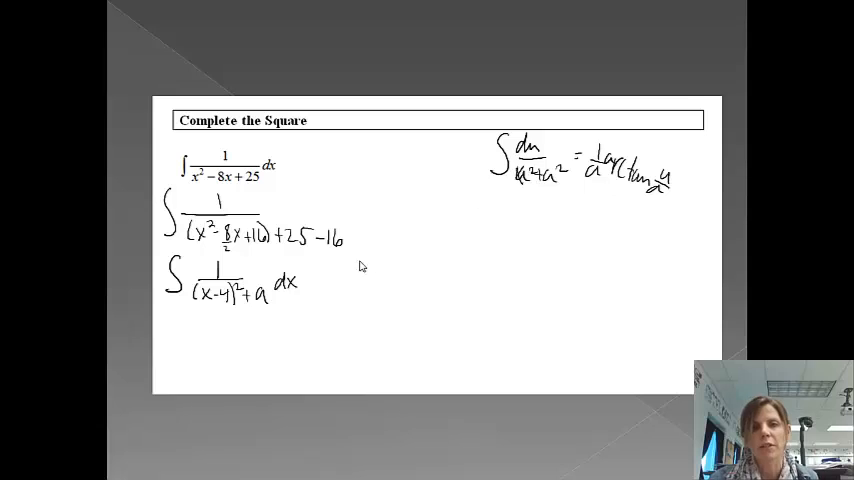
mouse_move(342, 280)
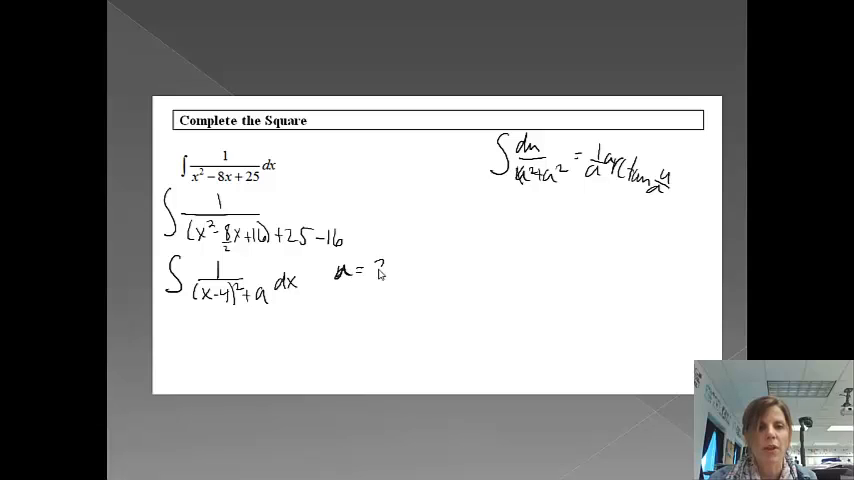
type("3")
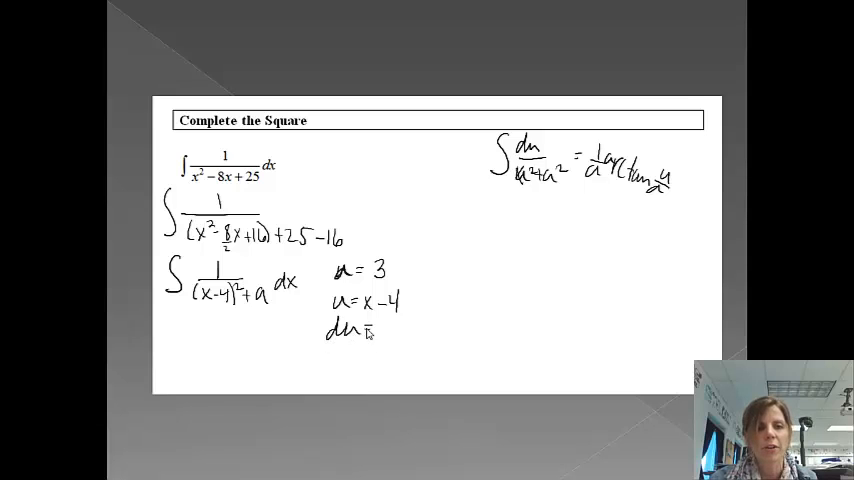
type("= 1 dx")
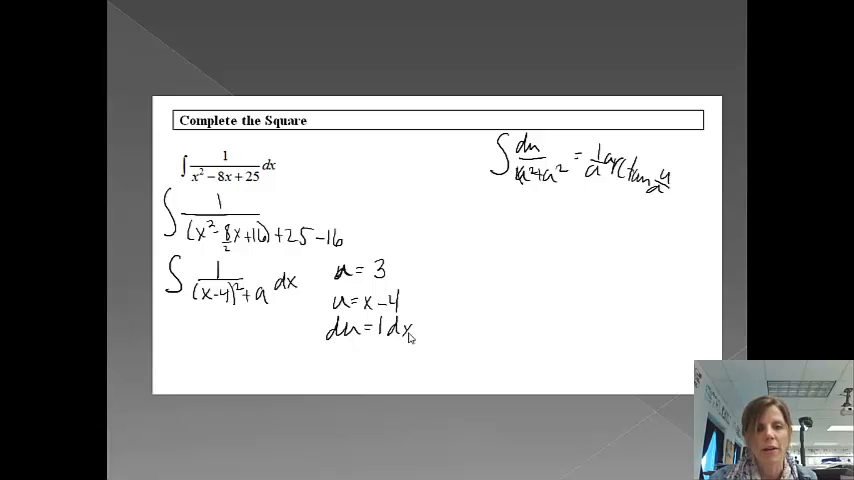